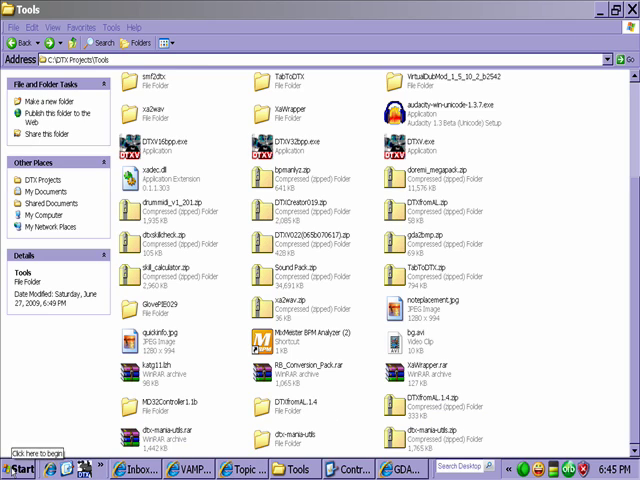
Step: Bring up the Control Panel from the taskbar in place of the Tools folder
click(20, 470)
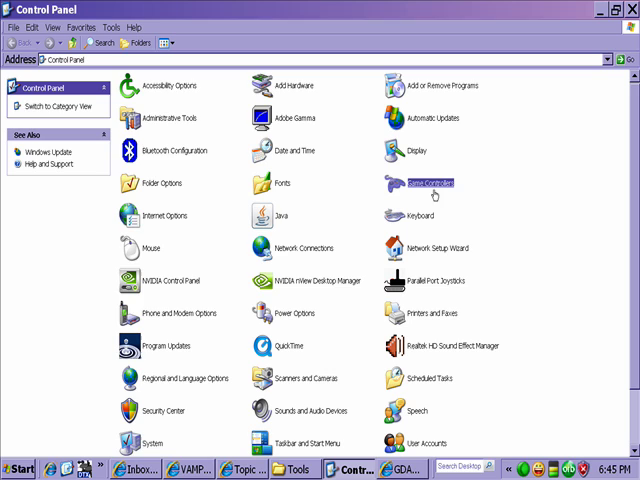
Step: Test the Controller (Drum Rocker) axes and buttons in Game Controllers properties, then close it
double_click(428, 183)
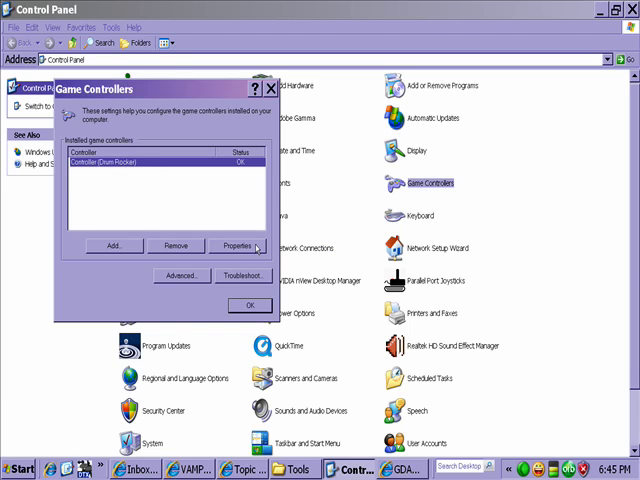
click(237, 246)
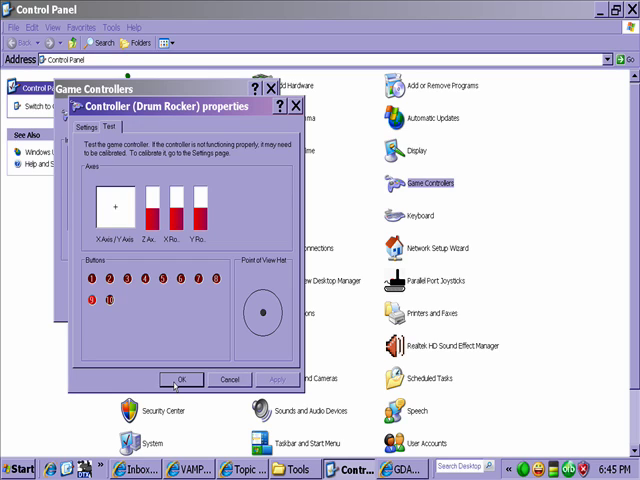
click(179, 379)
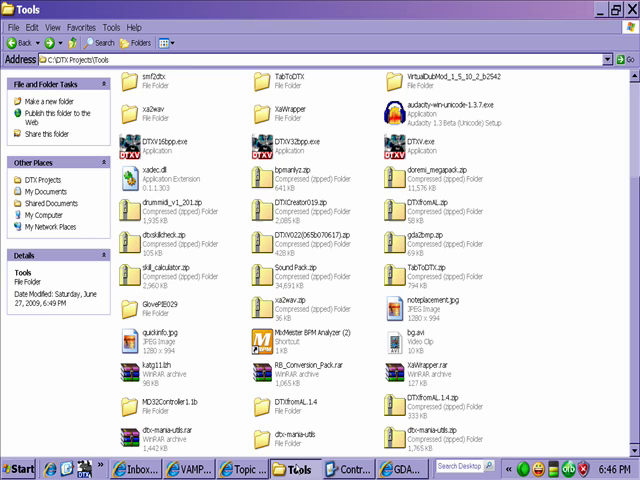
mouse_move(520, 382)
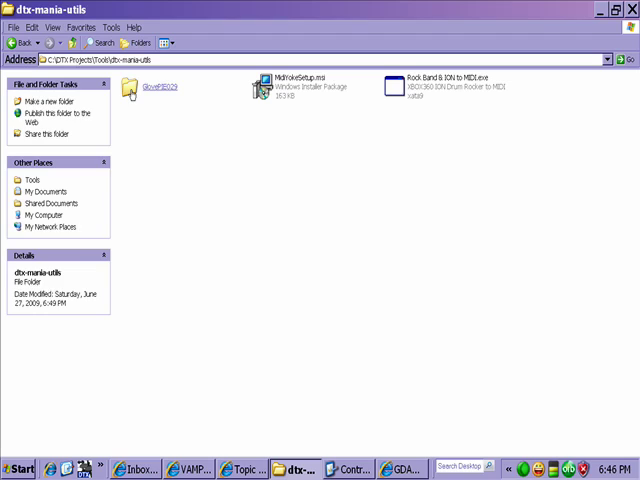
Step: Open the GlovePIE029 folder and launch GlovePIE.exe
click(158, 86)
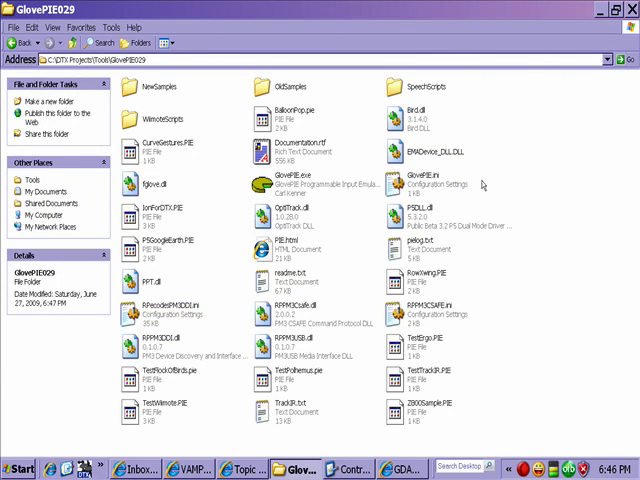
double_click(285, 183)
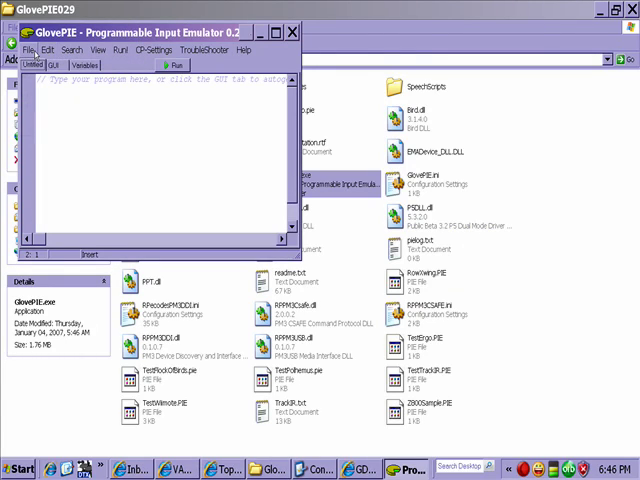
Step: Start opening a saved GlovePIE script via File > Open
click(30, 50)
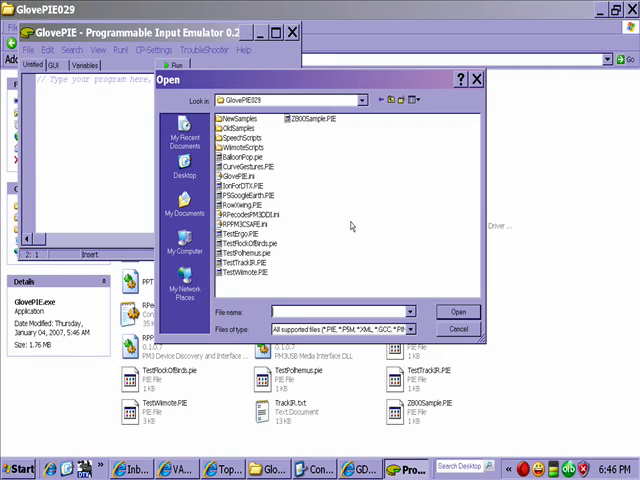
mouse_move(230, 188)
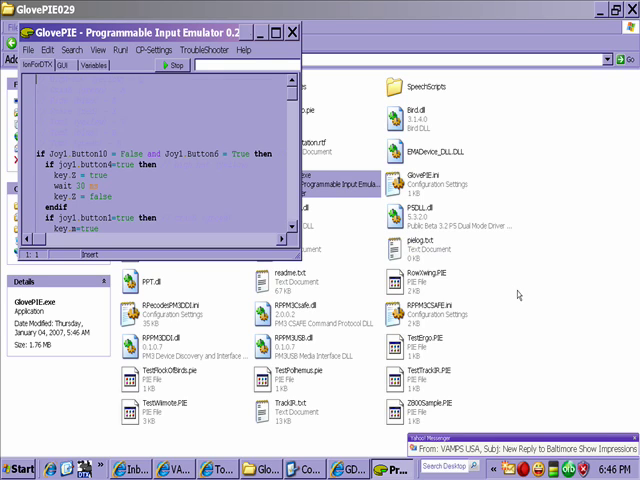
mouse_move(199, 435)
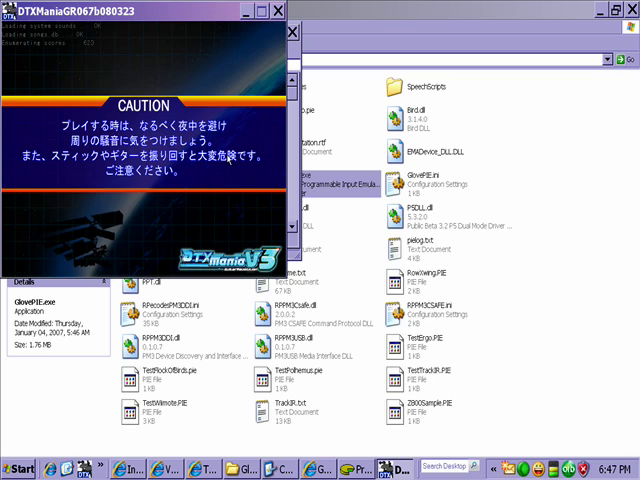
mouse_move(238, 203)
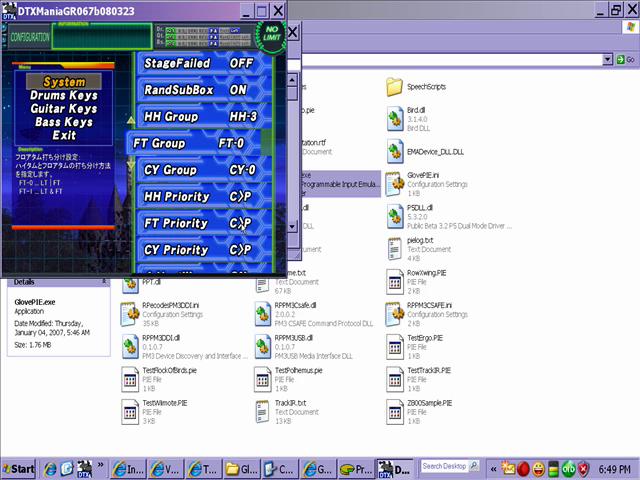
Step: Set HH Group HH-3, FT Group FT-0, CY Group CY-0, all priorities C>P
click(240, 145)
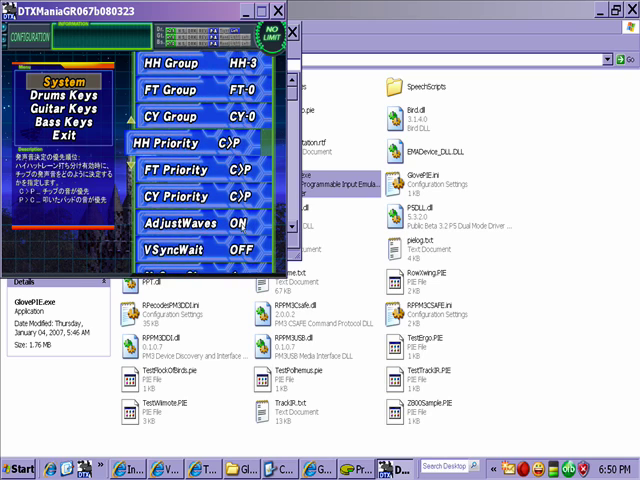
scroll(down, 3)
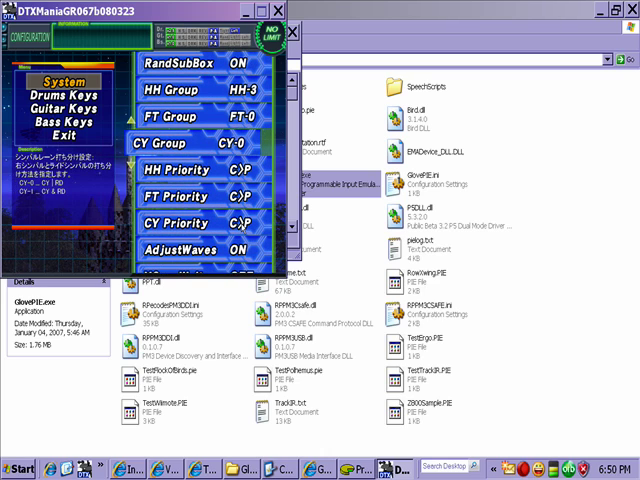
click(236, 147)
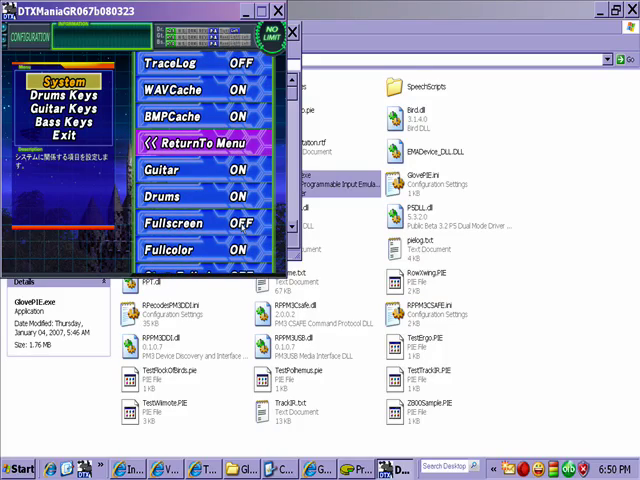
click(200, 143)
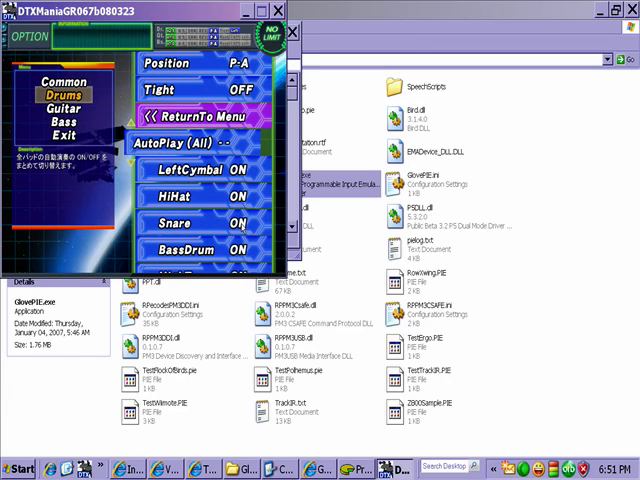
Step: Turn AutoPlay on for LeftCymbal, HiHat, Snare, BassDrum, off for toms and Cym/Ride, then exit
click(226, 143)
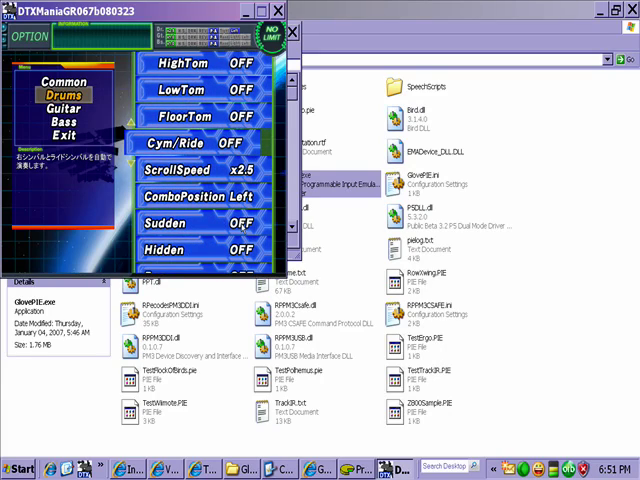
click(236, 147)
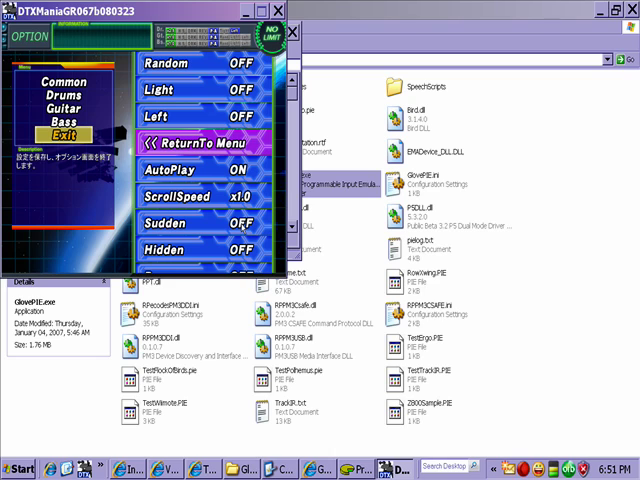
click(189, 147)
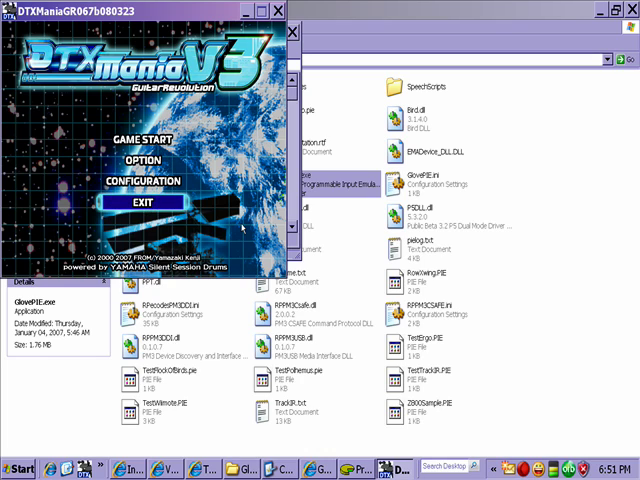
mouse_move(242, 228)
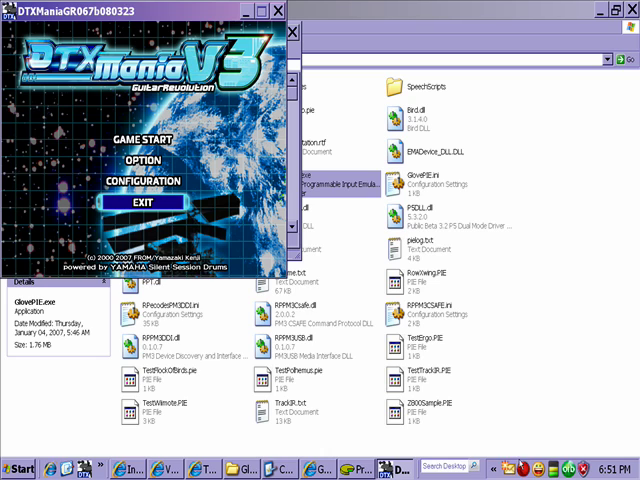